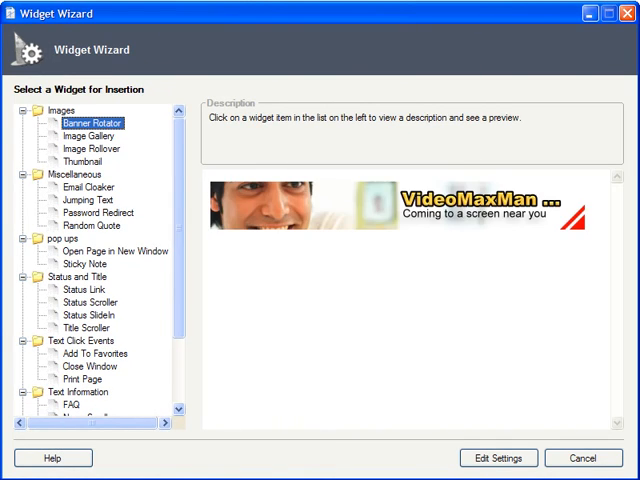
- Preview a Miscellaneous widget and Status SlideIn, then cancel the Widget Wizard
left_click(87, 225)
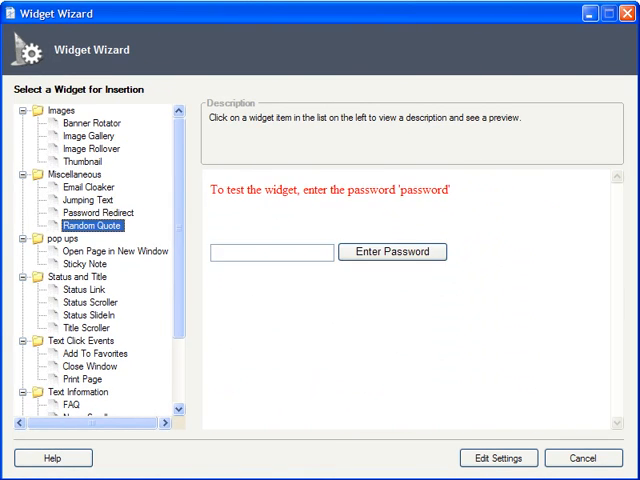
left_click(89, 315)
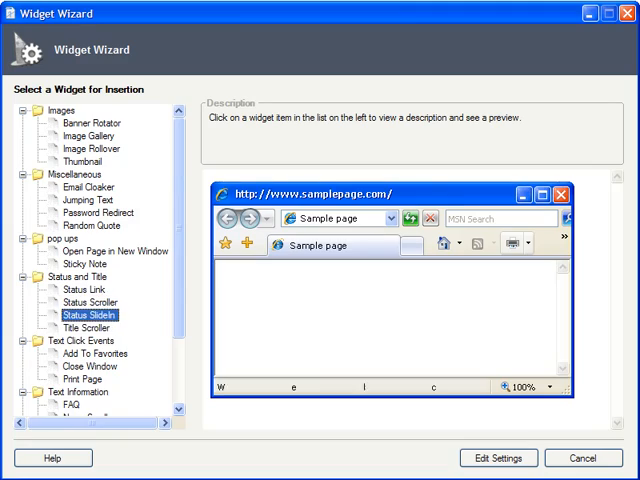
left_click(90, 404)
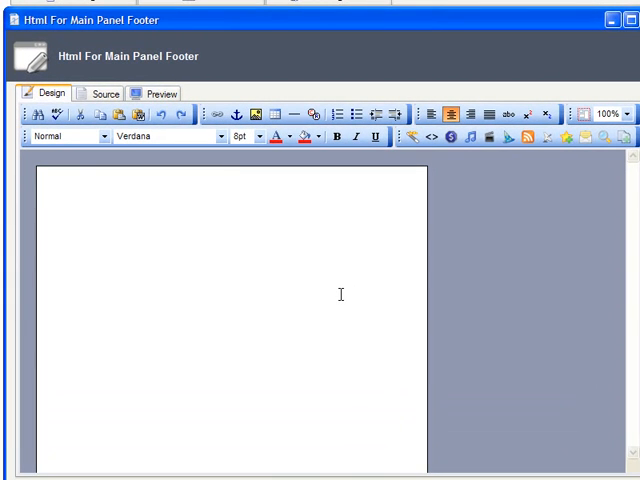
- Place the cursor in the footer content and bring up its insertion options
left_click(229, 184)
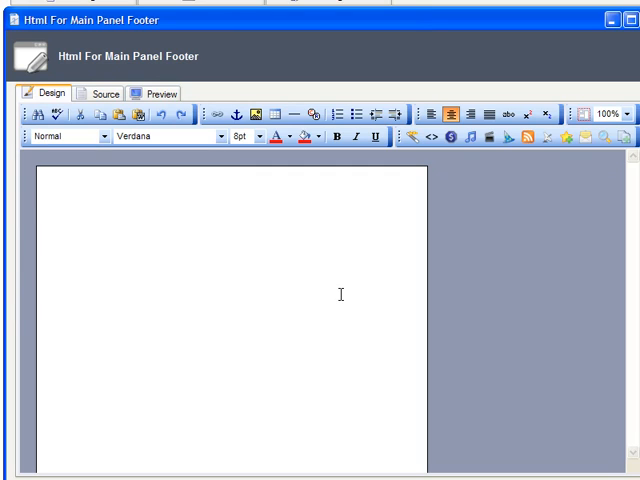
mouse_move(324, 260)
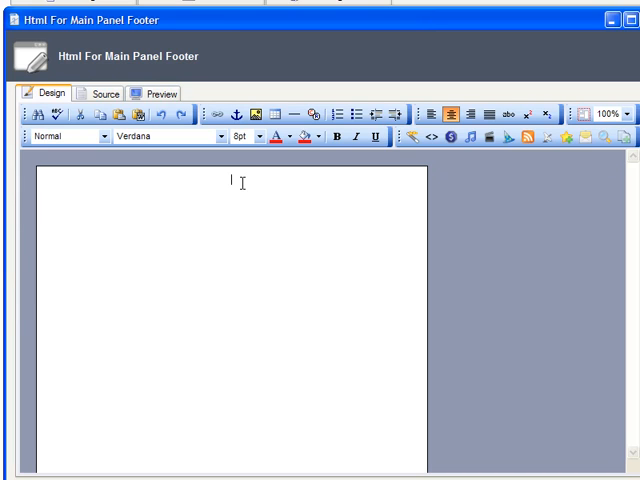
right_click(240, 183)
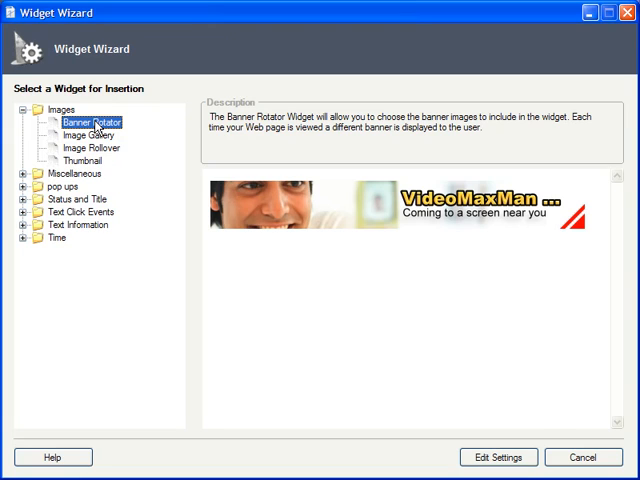
- Review Banner Rotator and Image Gallery, showing the mountain valley picture in the gallery preview
left_click(82, 135)
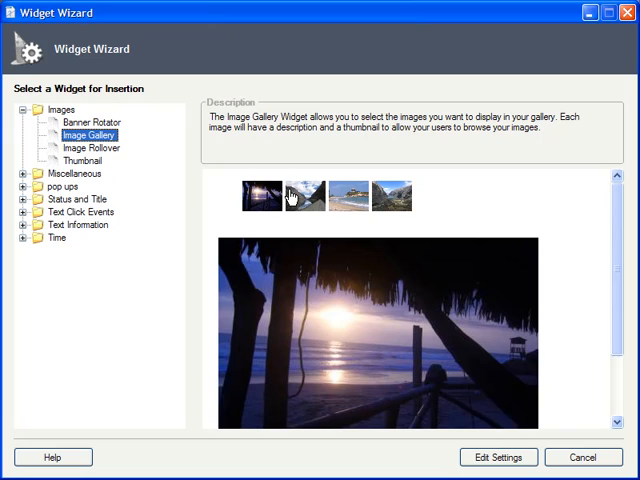
left_click(393, 195)
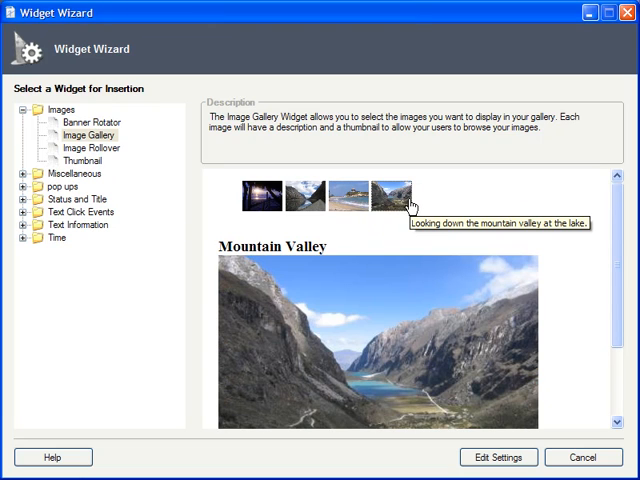
left_click(91, 147)
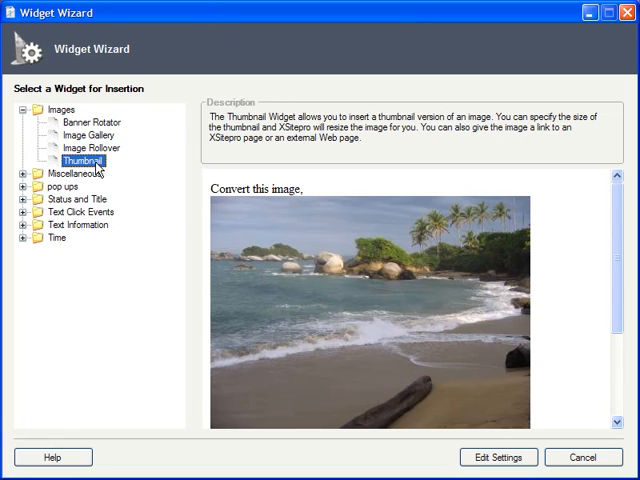
mouse_move(568, 286)
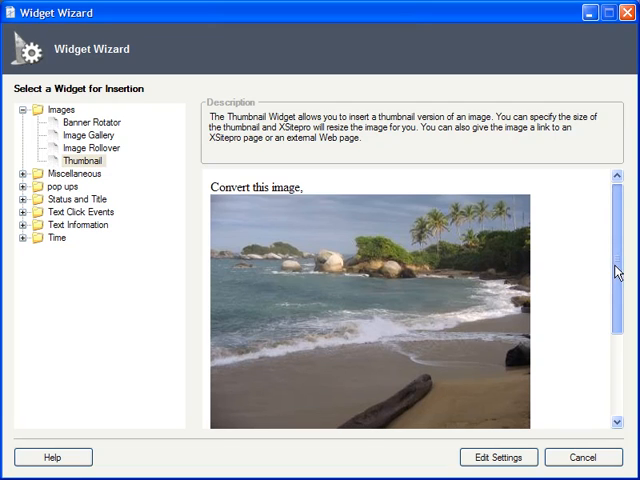
scroll("down", 3)
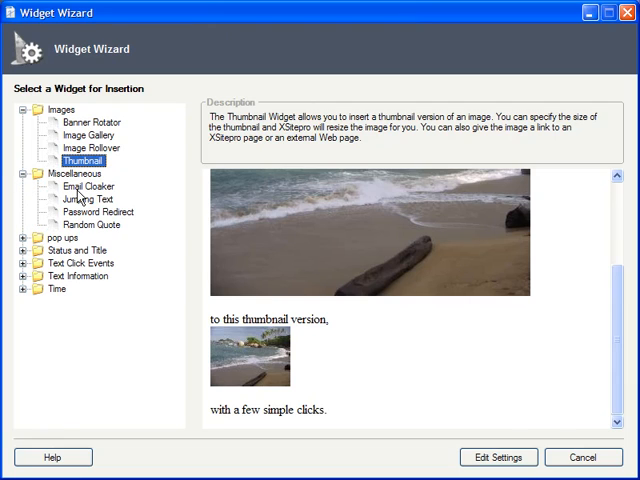
- Preview the Email Cloaker, Jumping Text, Password Redirect and Random Quote widgets
left_click(89, 186)
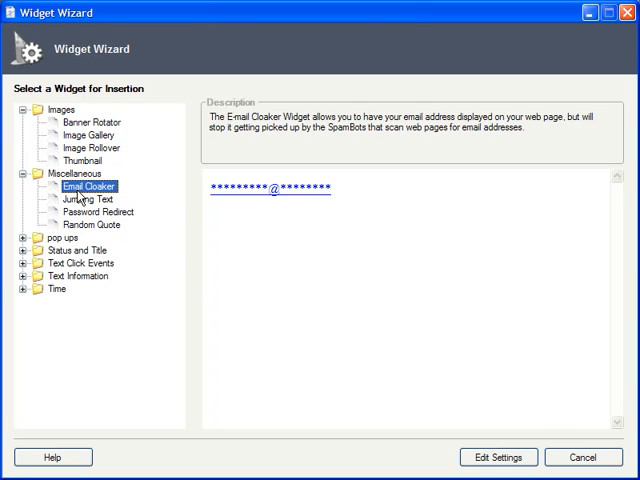
left_click(86, 196)
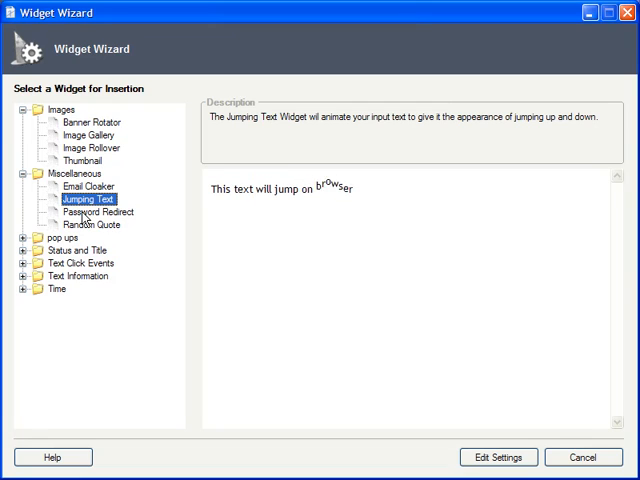
left_click(99, 211)
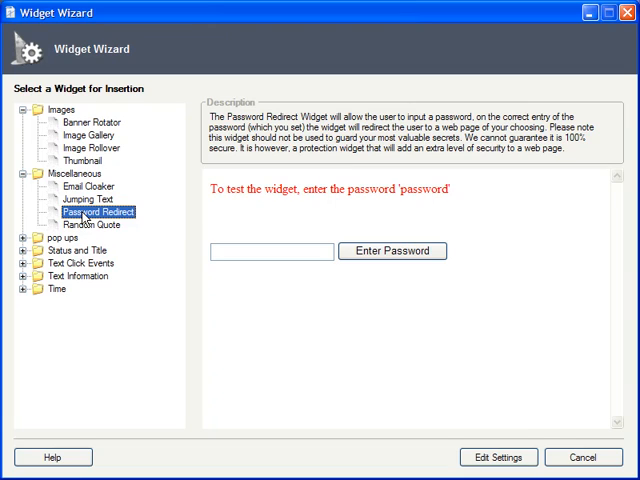
left_click(93, 224)
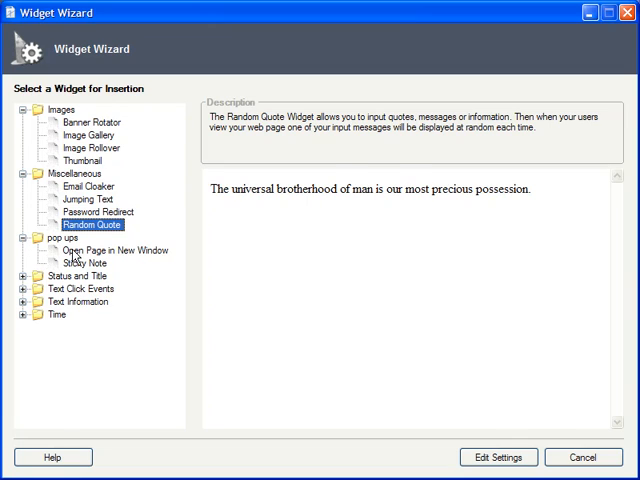
- Test Open Page in New Window and Sticky Note previews, dismissing each, then expand Status and Title
left_click(114, 250)
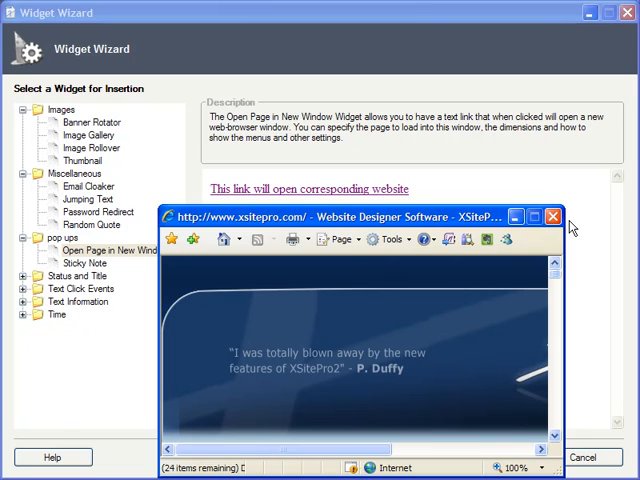
left_click(552, 216)
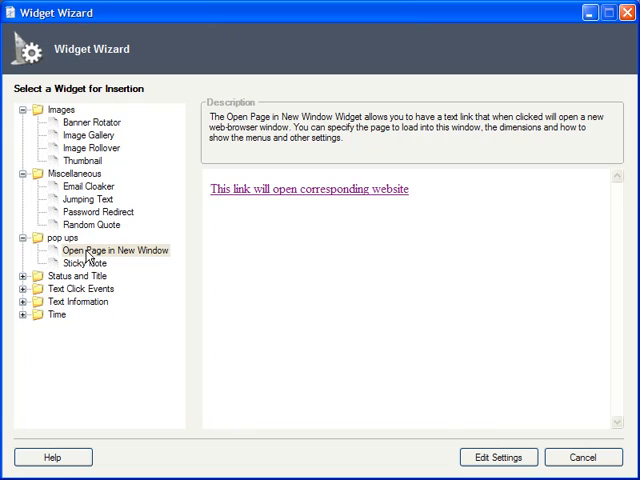
left_click(85, 262)
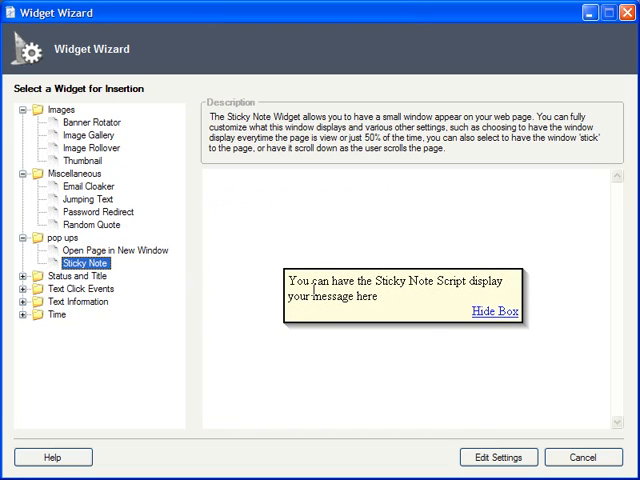
left_click(494, 311)
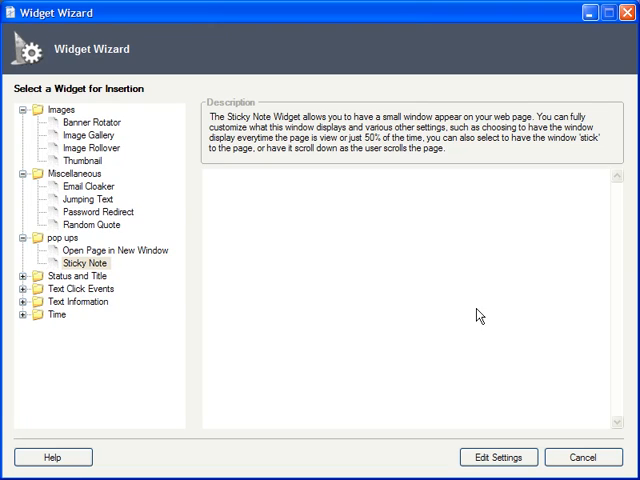
left_click(25, 276)
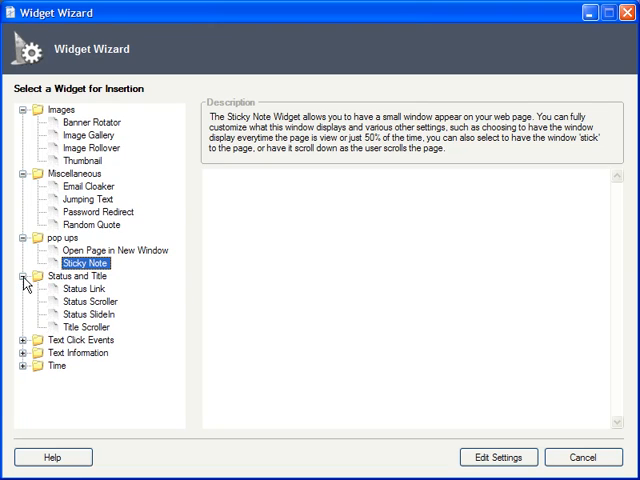
- Preview the Status Link, Status Scroller, Status SlideIn and Title Scroller widgets
left_click(82, 279)
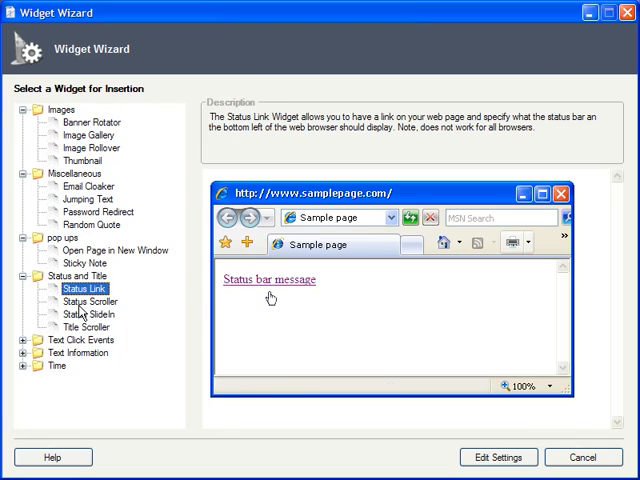
left_click(89, 300)
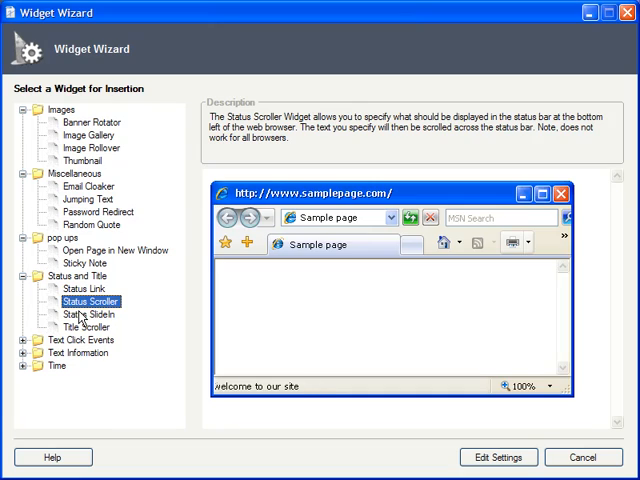
left_click(87, 313)
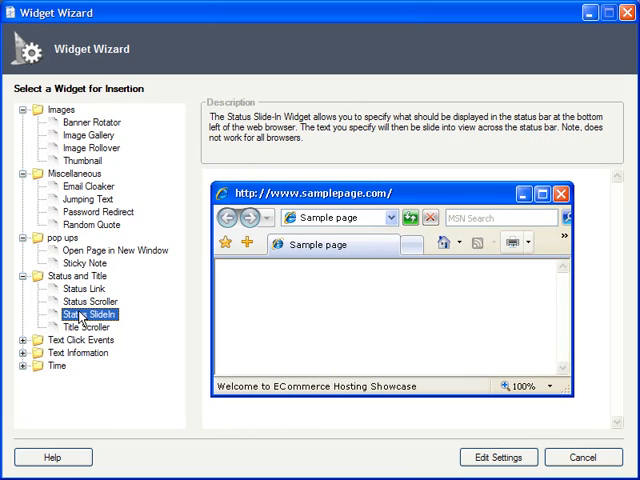
mouse_move(70, 320)
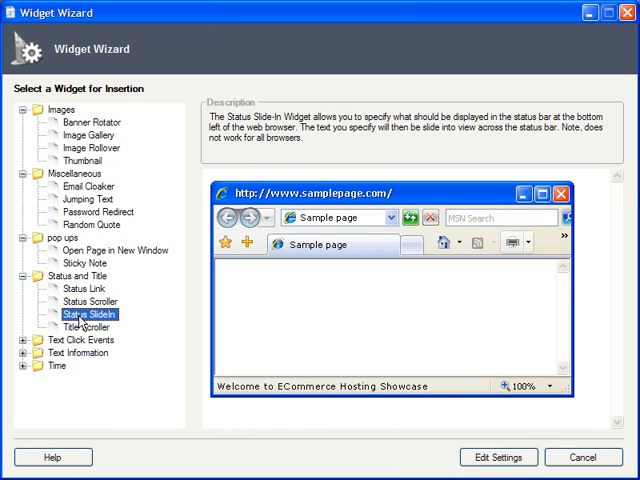
left_click(83, 327)
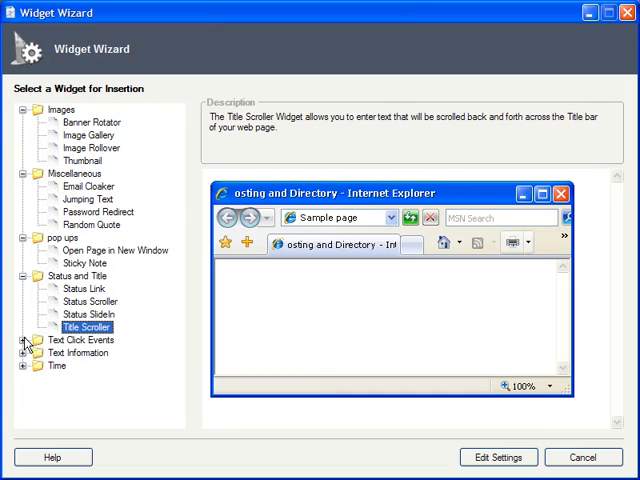
- Preview Print Page under Text Click Events, test its link and cancel the Print dialog
left_click(92, 352)
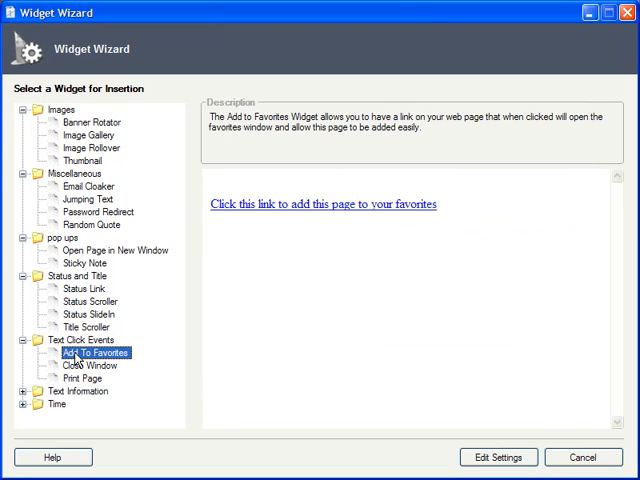
left_click(95, 365)
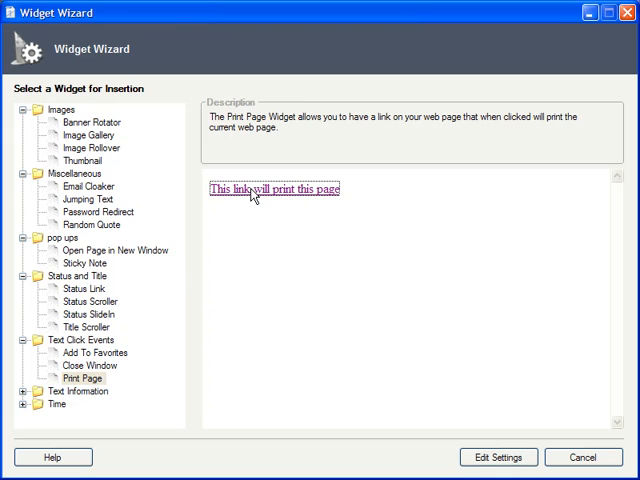
left_click(253, 189)
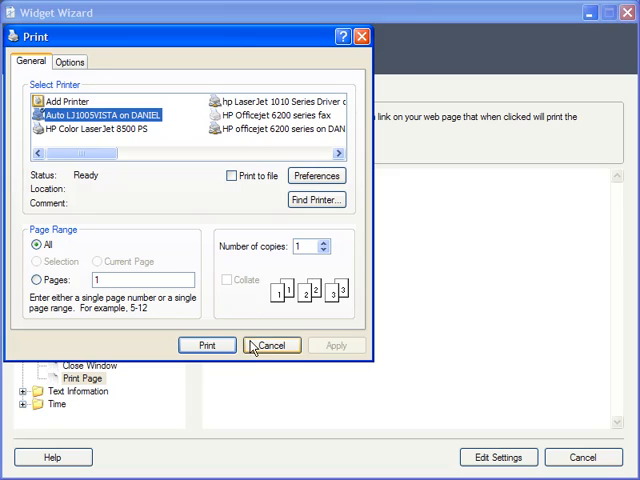
left_click(271, 344)
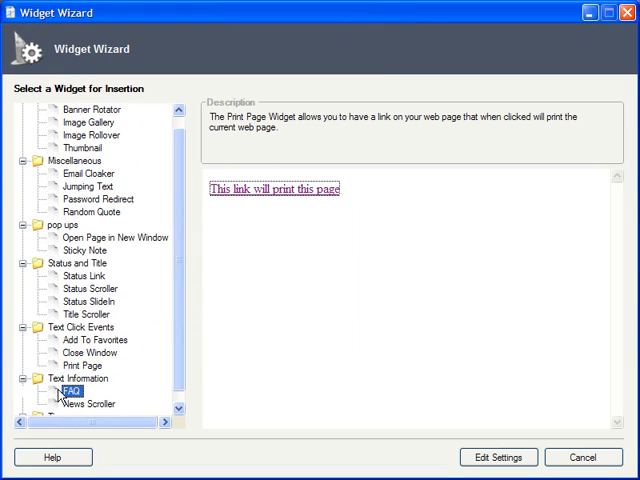
- Preview the FAQ and News Scroller widgets under Text Information
left_click(69, 390)
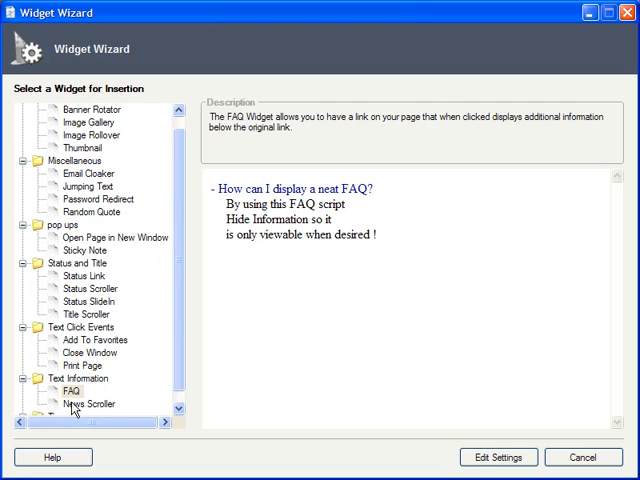
left_click(90, 404)
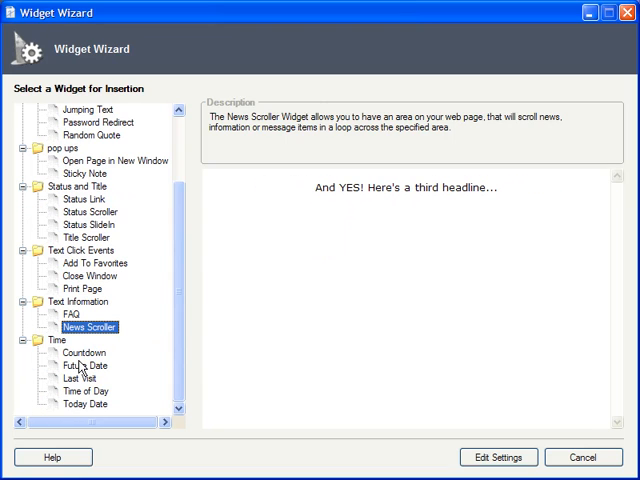
- Preview Countdown, Future Date, Last Visit, Time of Day and Today Date, then choose Banner Rotator
left_click(84, 352)
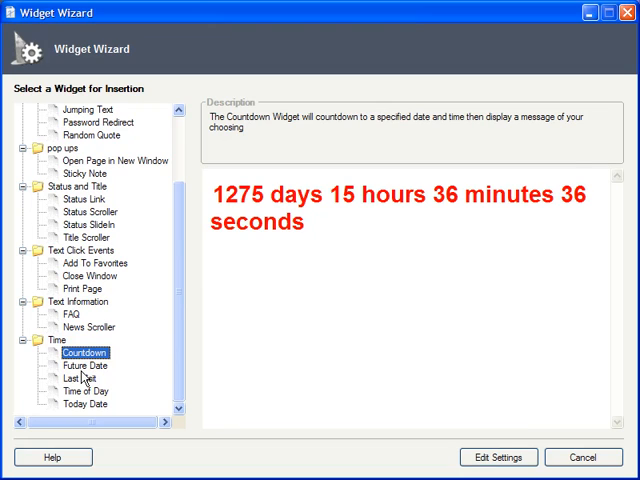
left_click(85, 378)
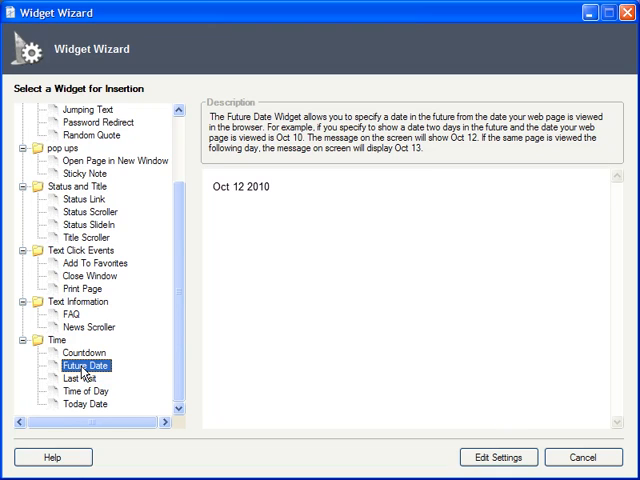
left_click(80, 378)
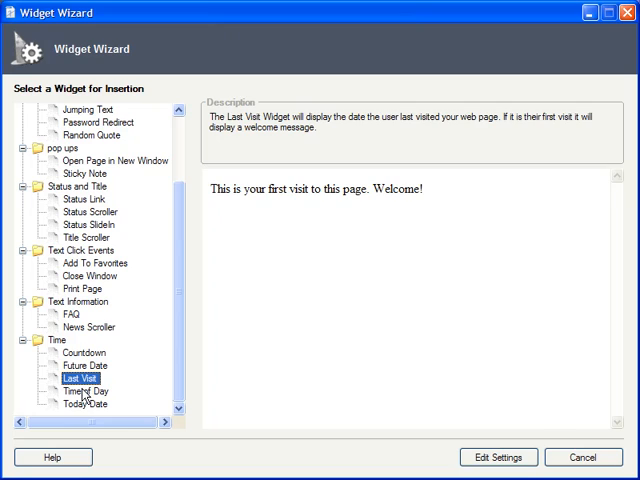
left_click(83, 392)
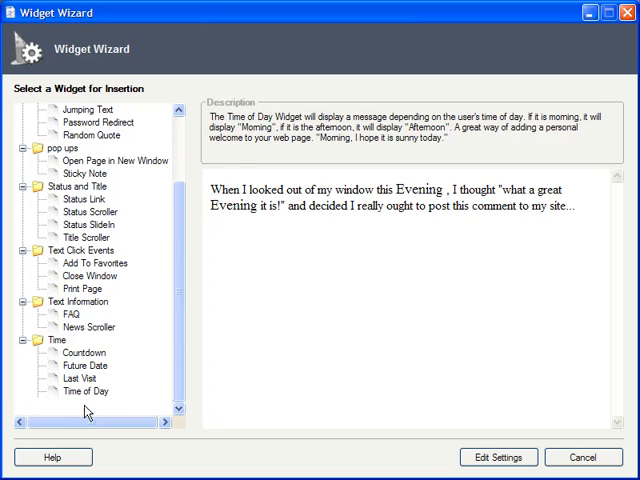
left_click(84, 404)
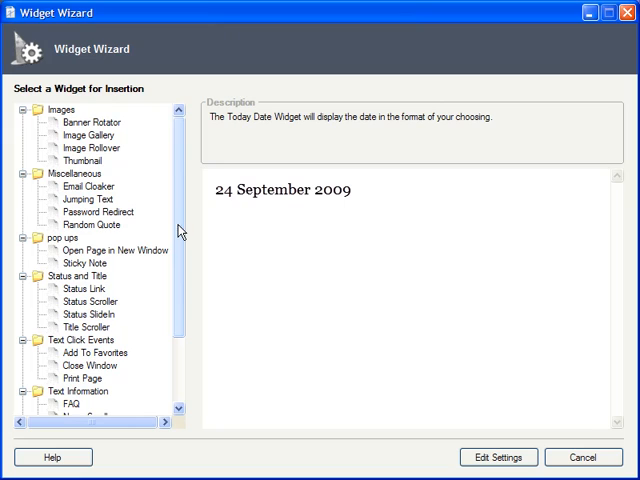
left_click(89, 122)
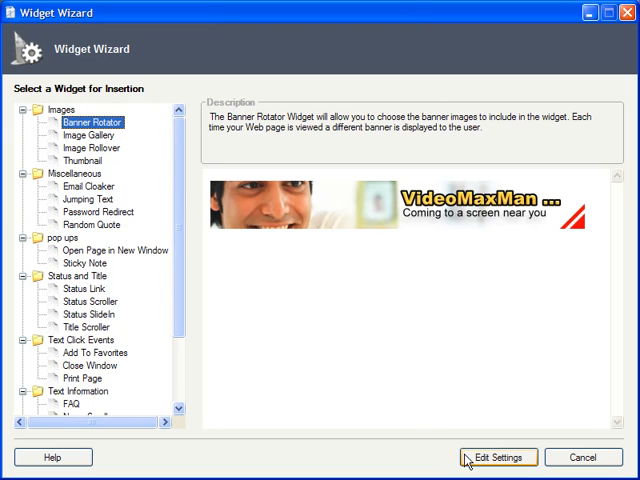
- Edit the Banner Rotator settings and start adding a new banner
left_click(498, 457)
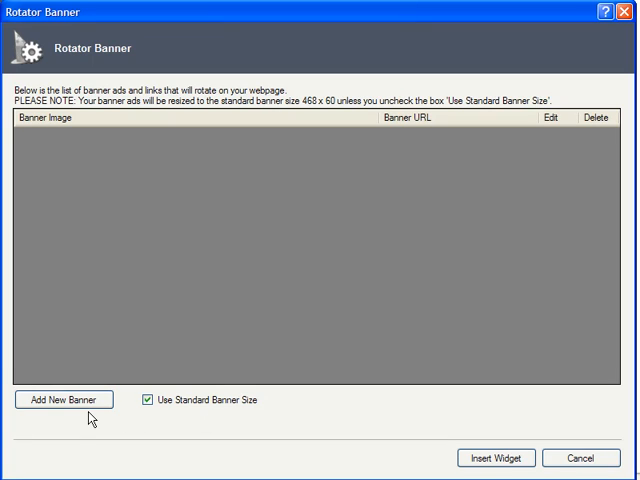
left_click(62, 399)
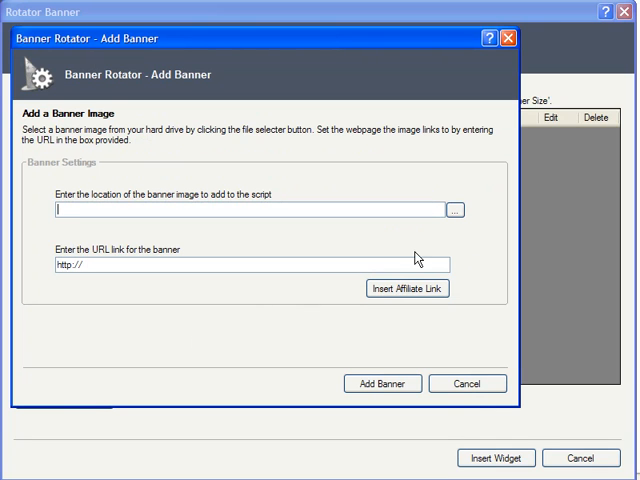
left_click(453, 210)
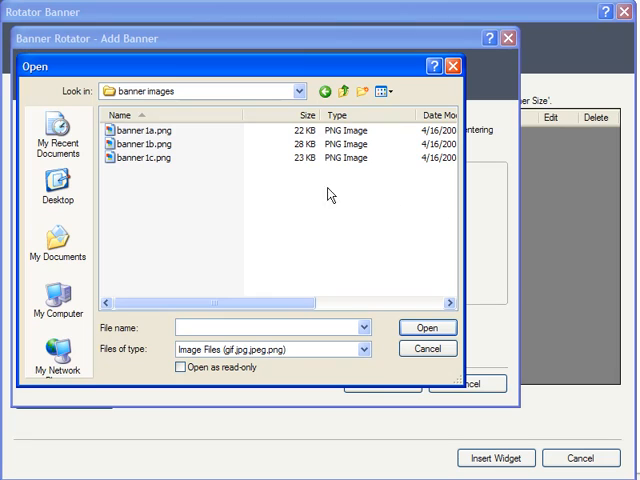
left_click(140, 130)
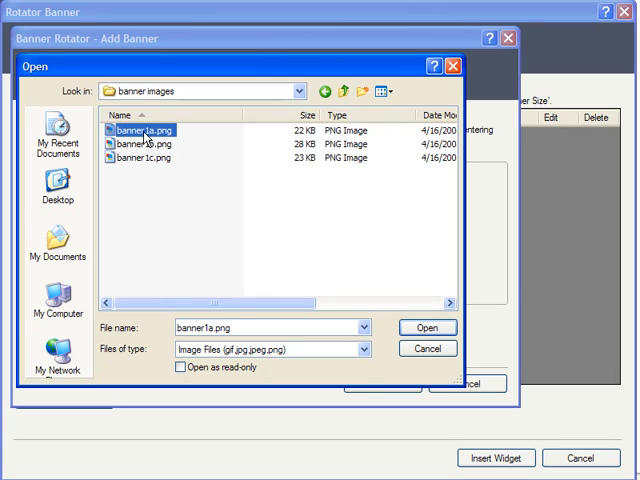
left_click(427, 327)
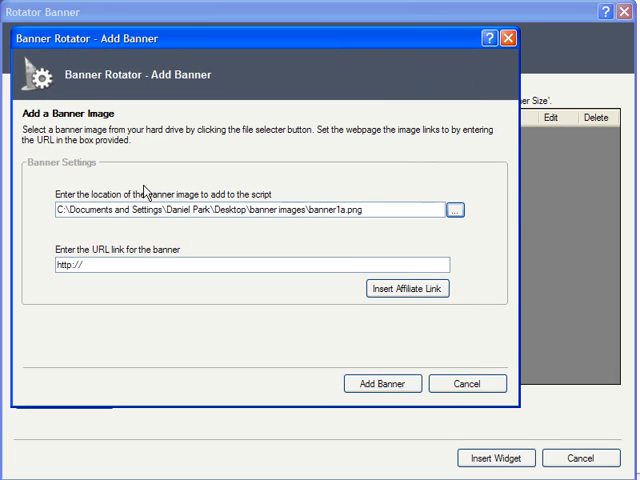
mouse_move(135, 306)
type("www.xsitepro.com")
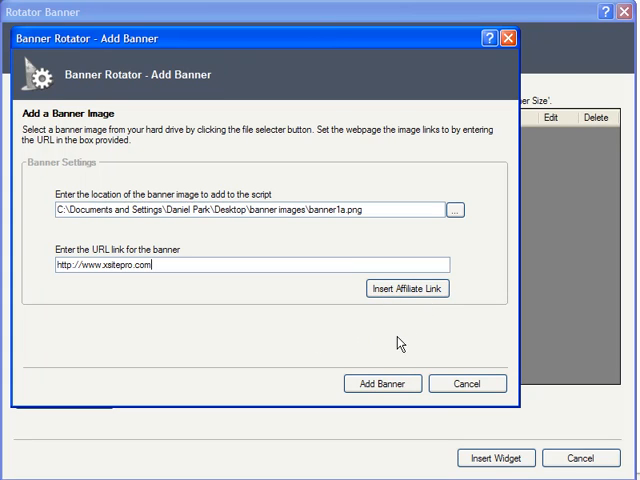
left_click(382, 383)
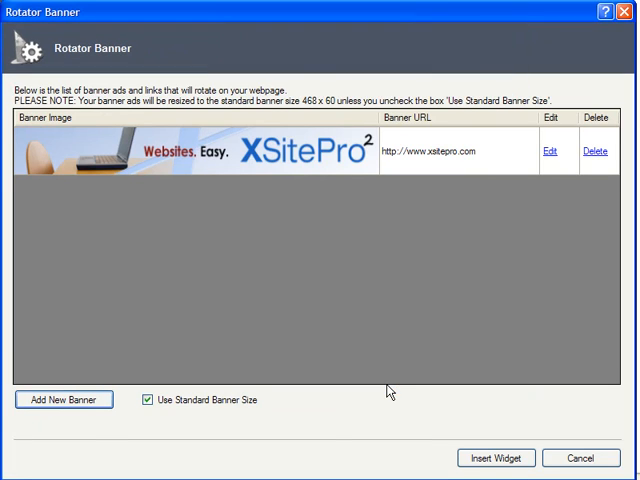
mouse_move(375, 295)
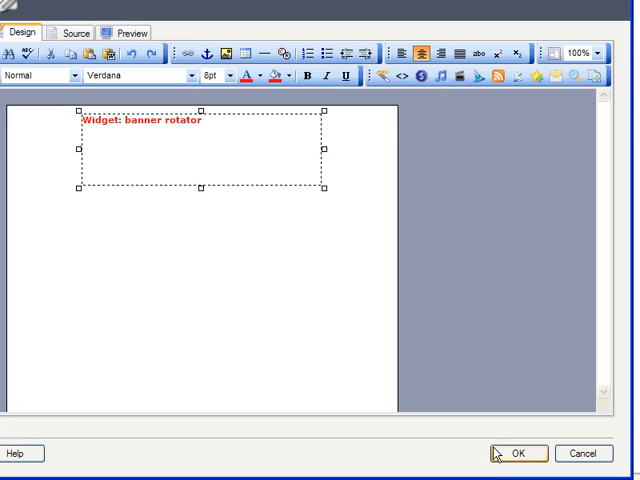
- Confirm the footer edit so the rotator widget sits in the main panel footer
left_click(514, 453)
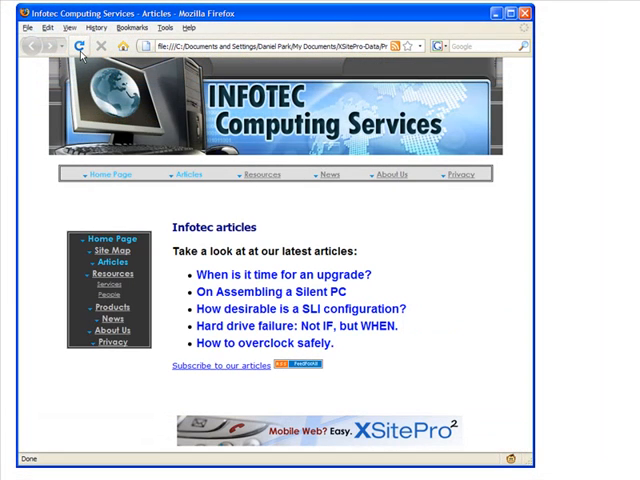